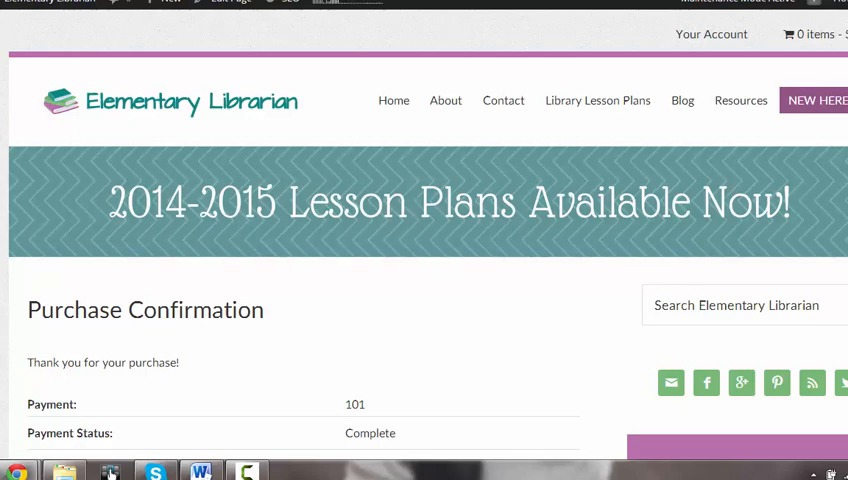
# - Scroll the Purchase Confirmation page down to the Products section with the download links
pyautogui.scroll(-3)
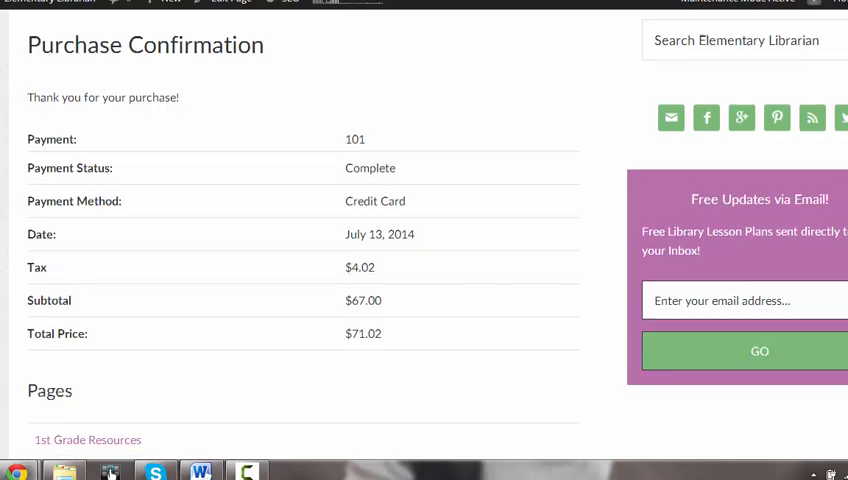
pyautogui.scroll(-3)
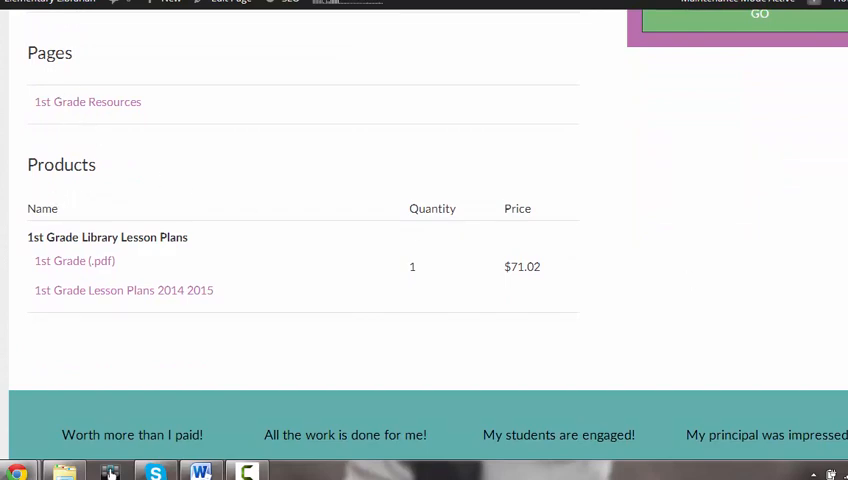
pyautogui.moveTo(146, 228)
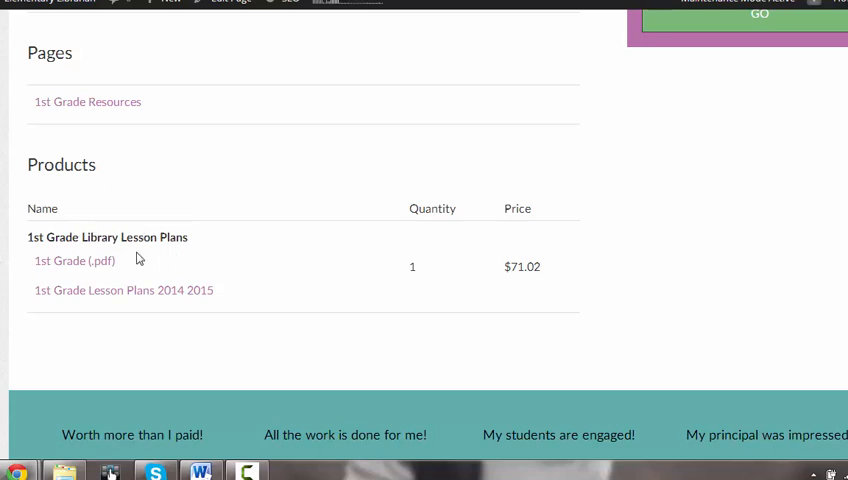
pyautogui.moveTo(8, 250)
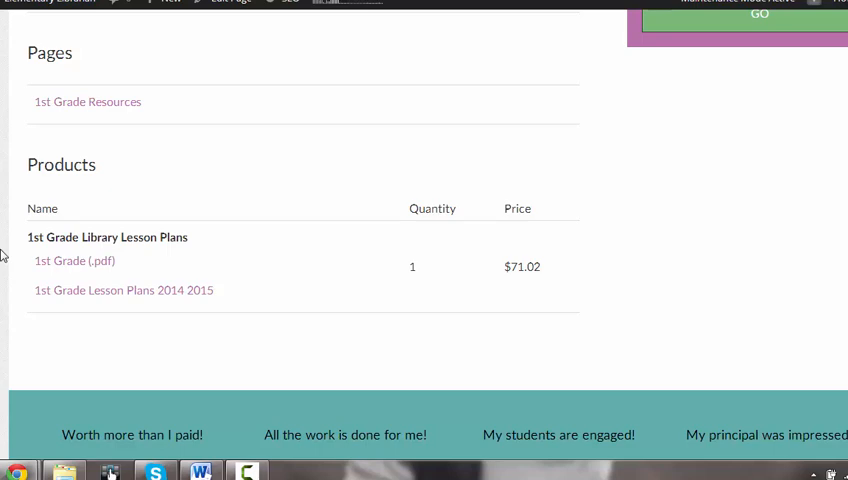
pyautogui.moveTo(68, 260)
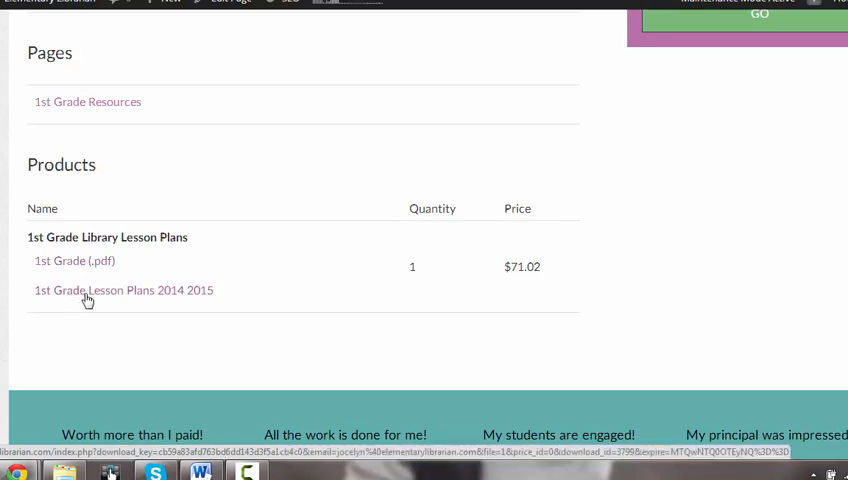
pyautogui.moveTo(78, 266)
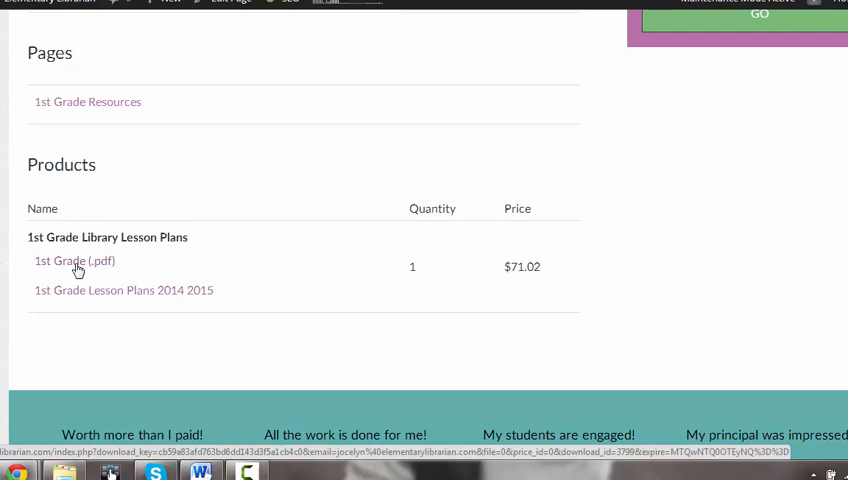
# - Save the '1st Grade (pdf)' link to the Desktop via Save link as
pyautogui.rightClick(72, 260)
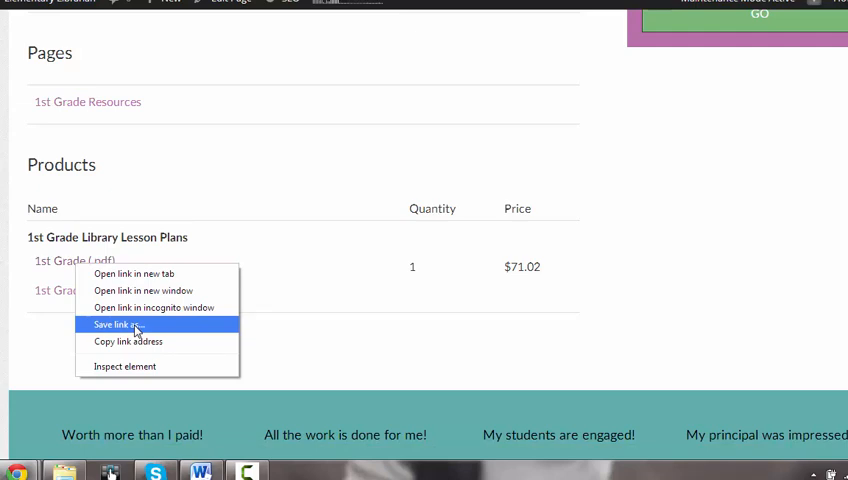
pyautogui.click(112, 324)
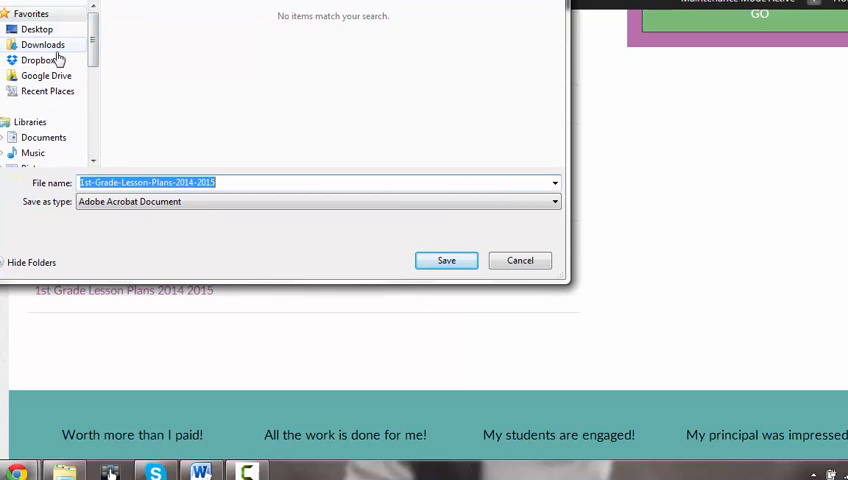
pyautogui.scroll(-3)
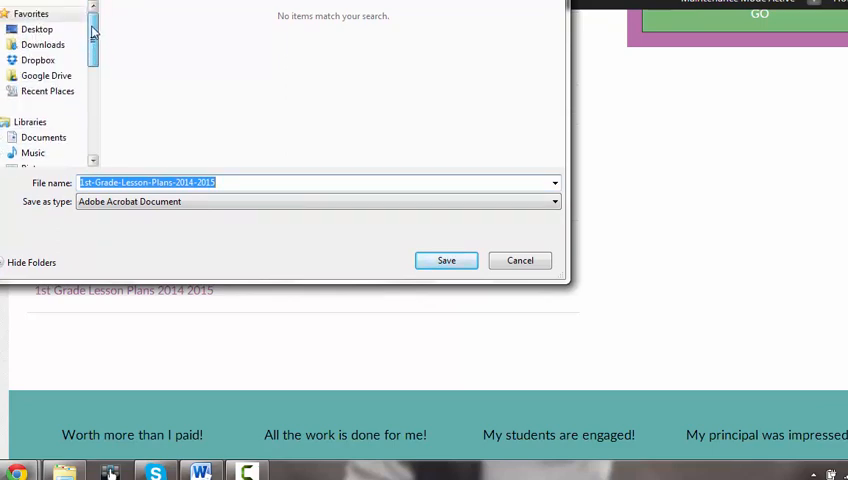
pyautogui.click(38, 32)
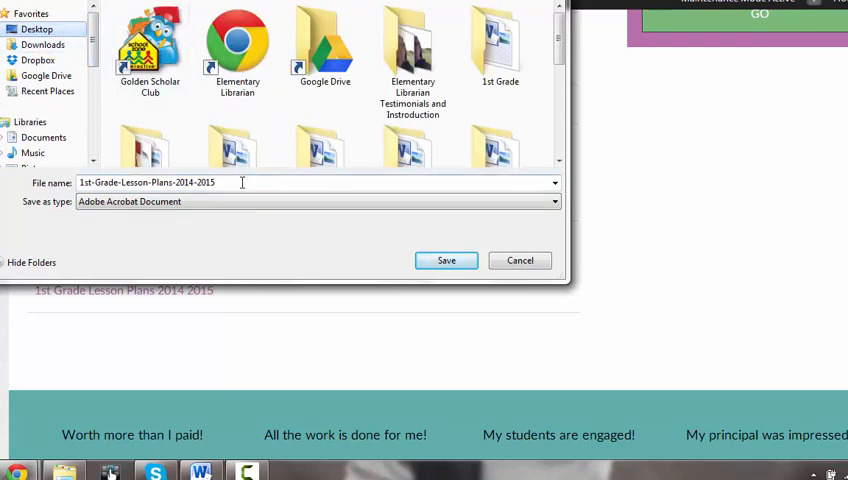
pyautogui.moveTo(228, 184)
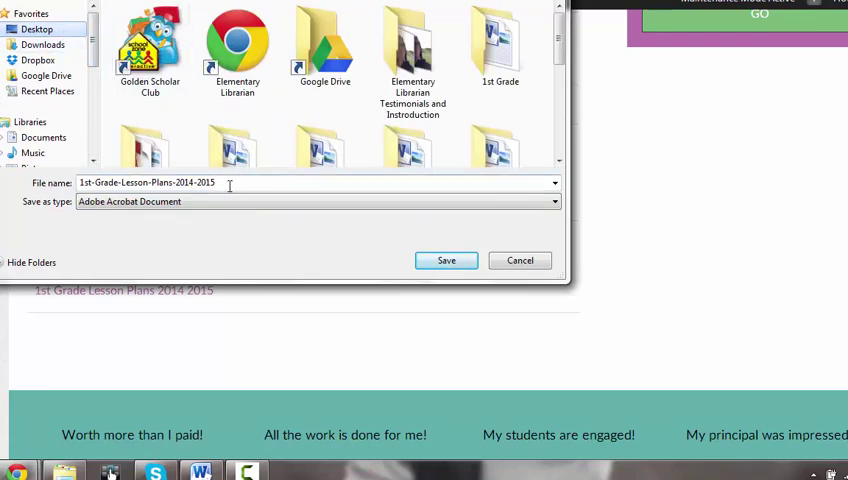
pyautogui.click(444, 260)
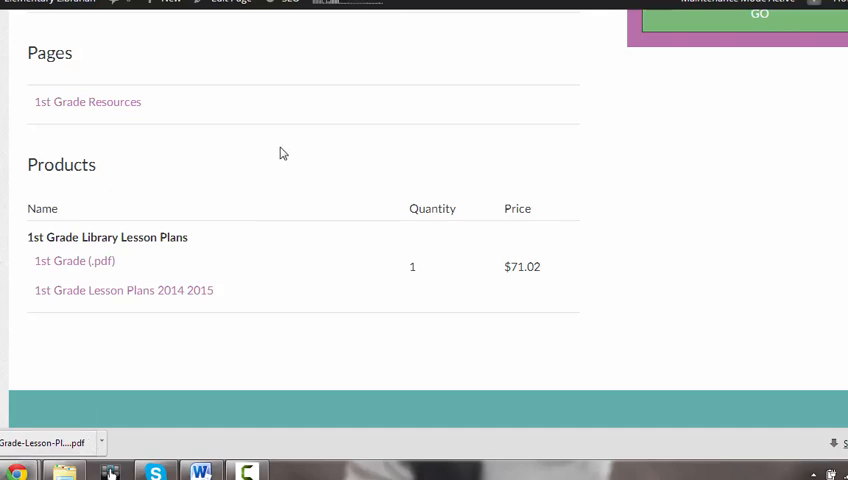
# - Save the '1st Grade Lesson Plans 2014 2015' Word document link to the Desktop
pyautogui.rightClick(108, 290)
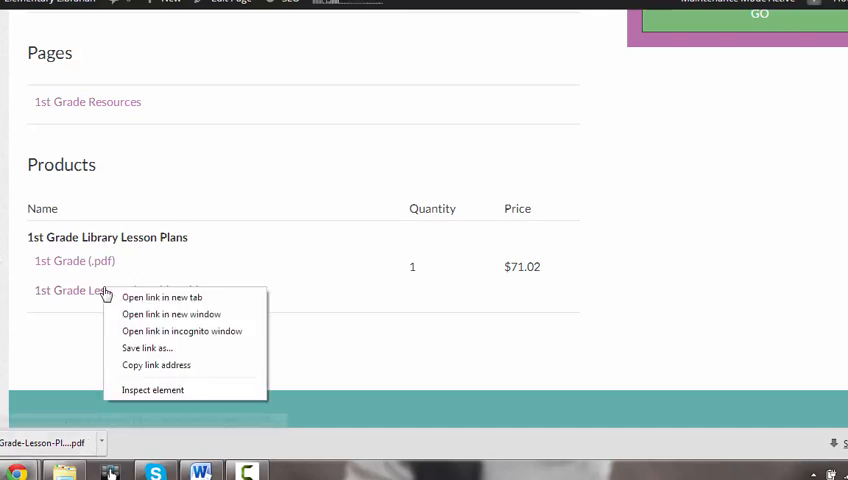
pyautogui.click(168, 354)
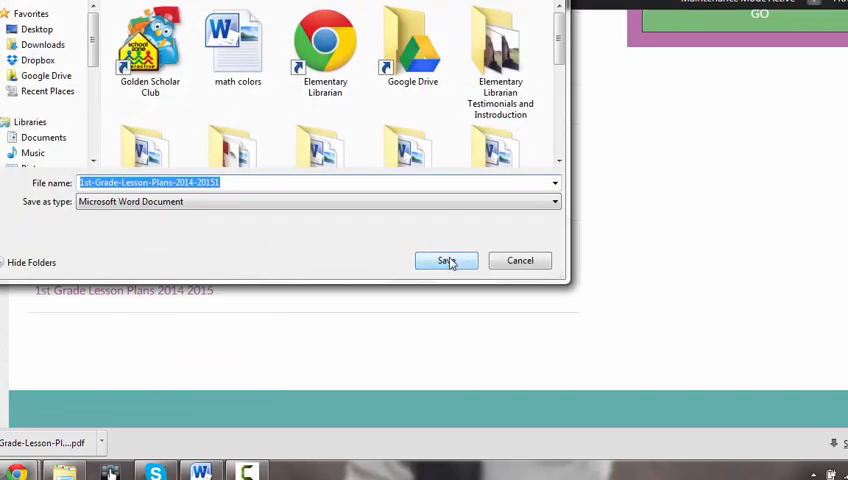
pyautogui.click(446, 260)
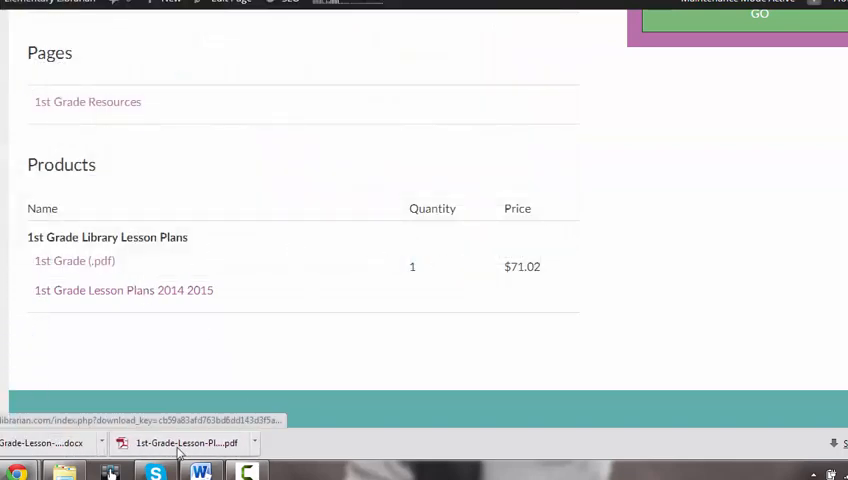
pyautogui.moveTo(824, 68)
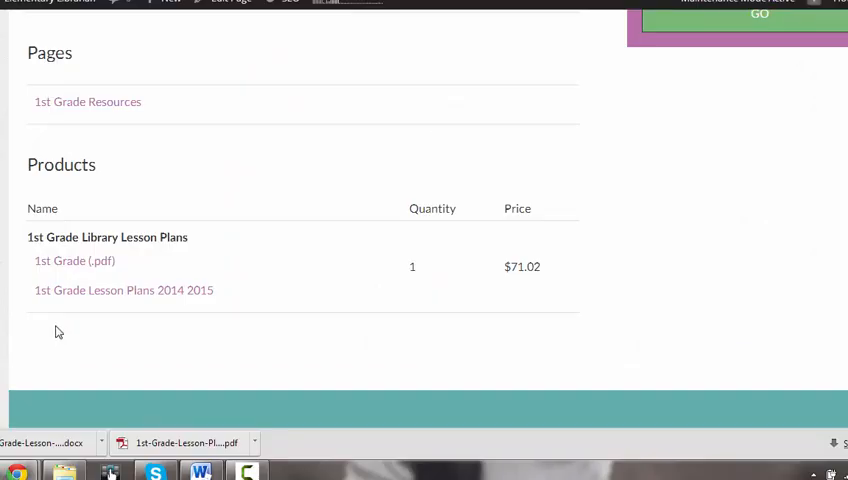
pyautogui.moveTo(140, 144)
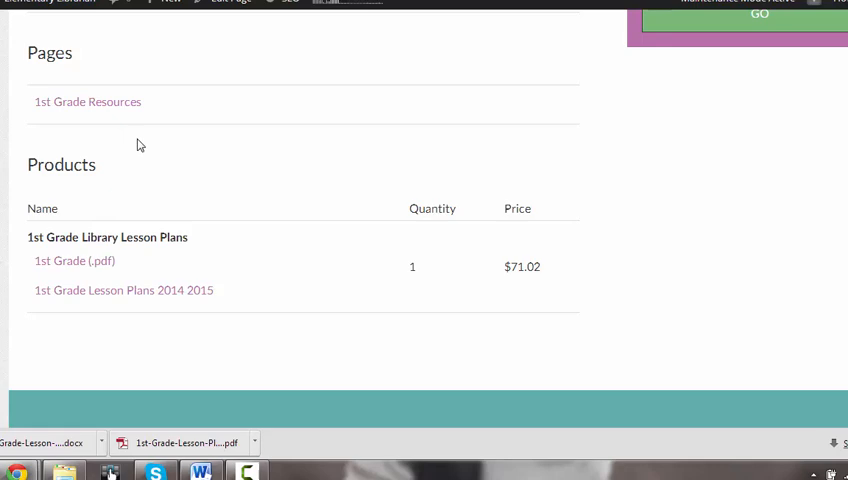
pyautogui.moveTo(76, 106)
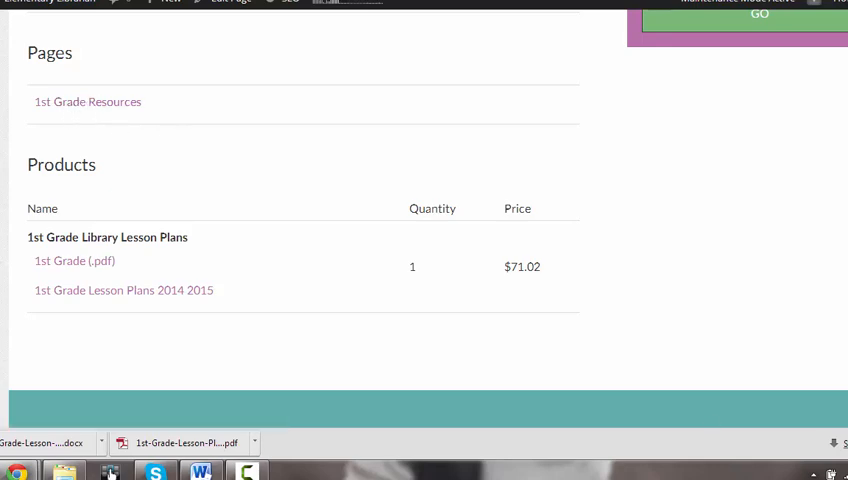
pyautogui.moveTo(88, 108)
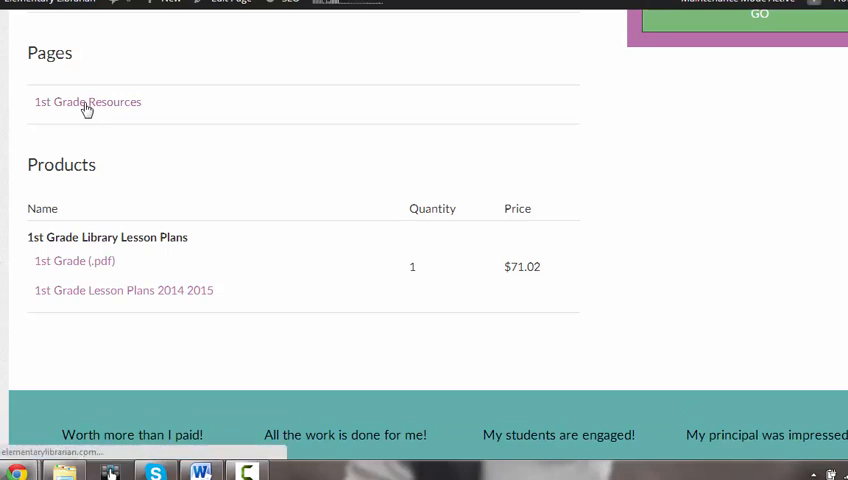
# - Go to the 1st Grade Resources page and scroll through its worksheets and activities list
pyautogui.click(88, 100)
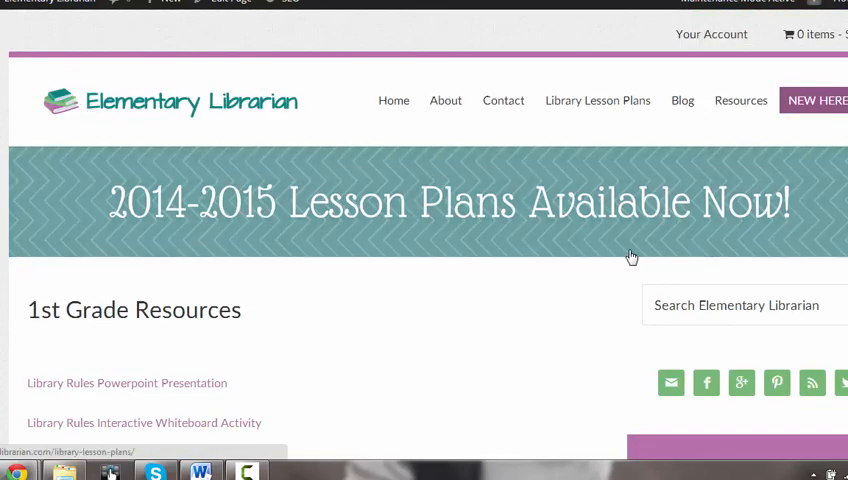
pyautogui.scroll(-3)
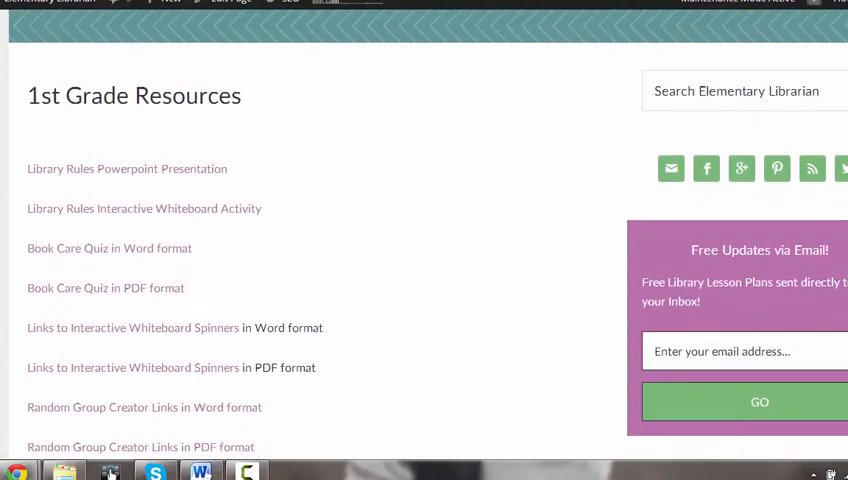
pyautogui.scroll(-3)
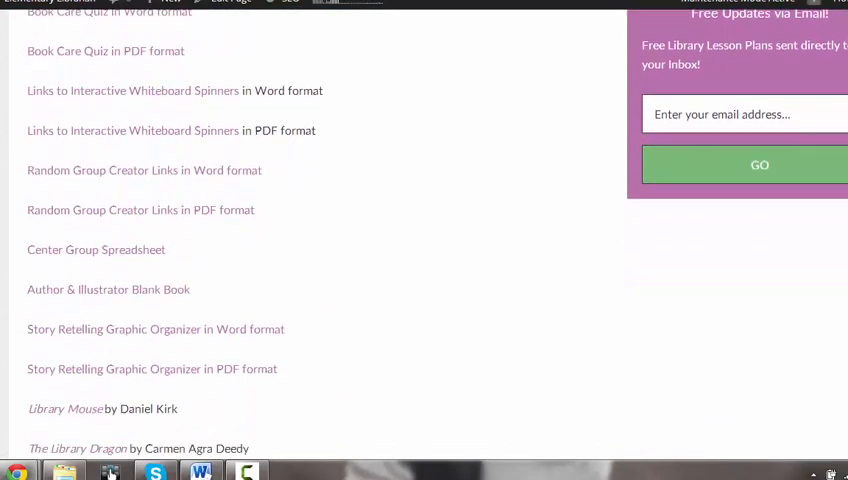
pyautogui.scroll(-3)
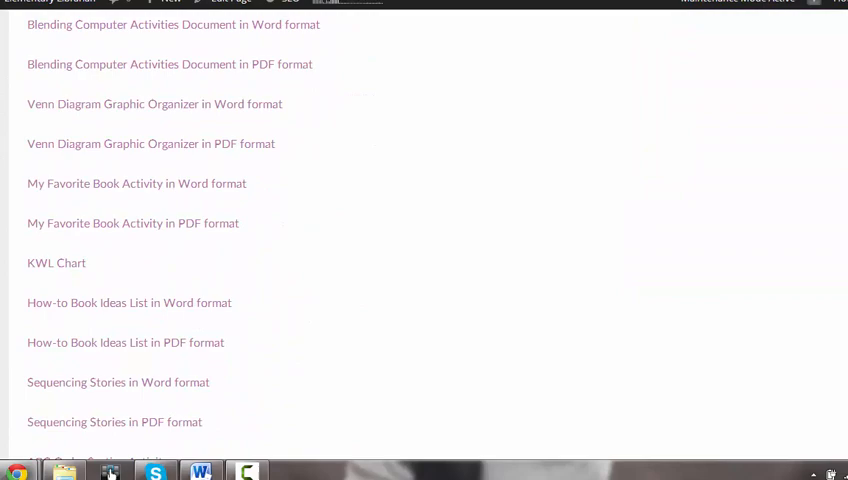
pyautogui.scroll(3)
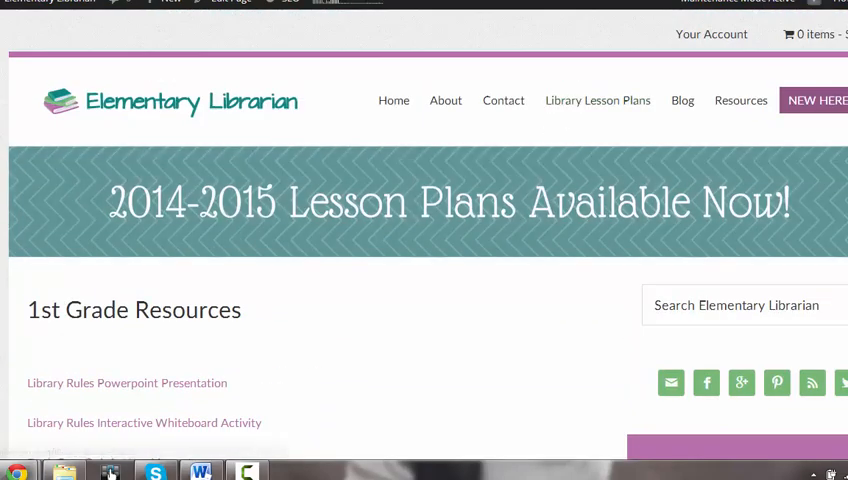
pyautogui.scroll(-3)
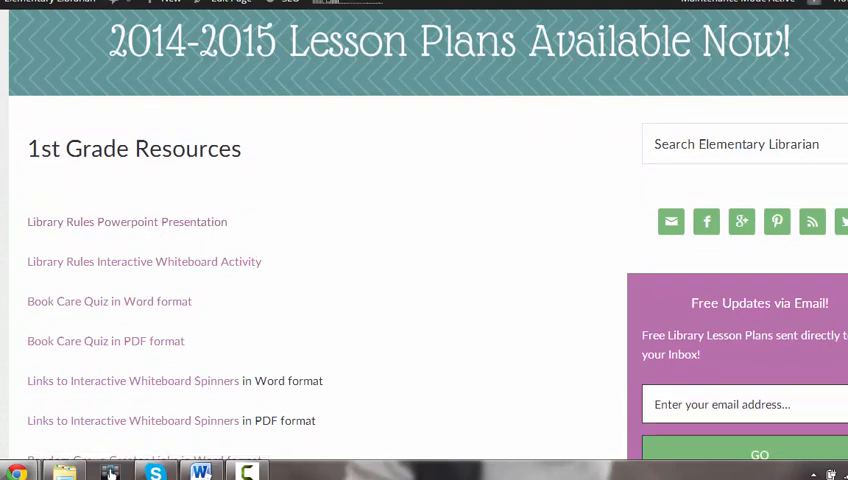
pyautogui.scroll(3)
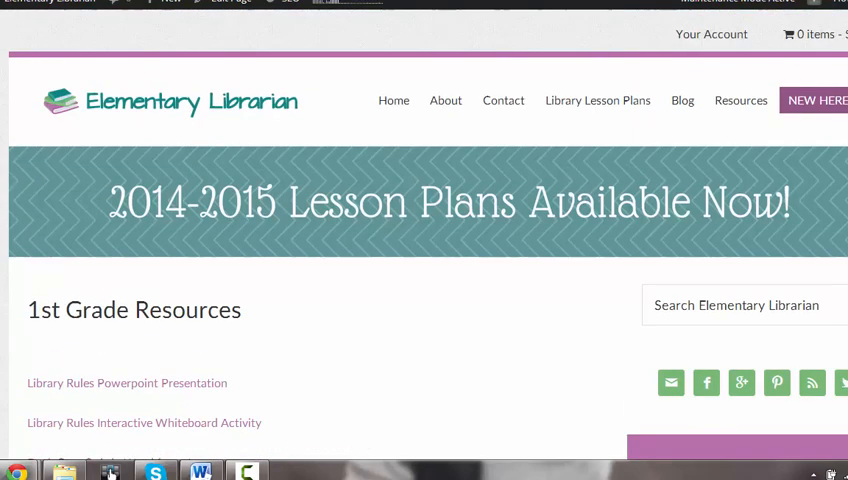
pyautogui.moveTo(712, 34)
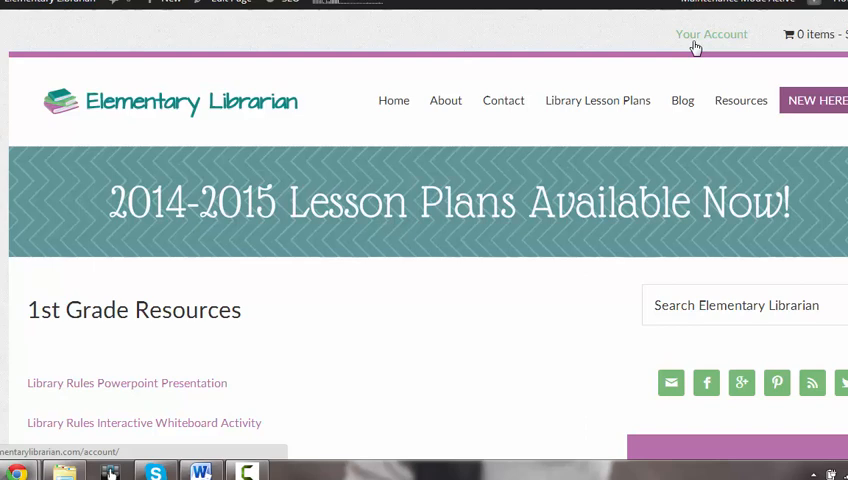
pyautogui.moveTo(696, 70)
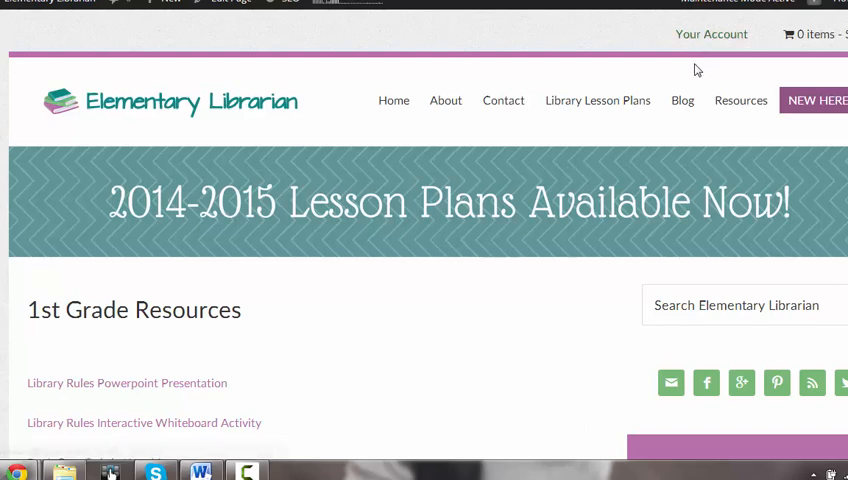
pyautogui.moveTo(392, 104)
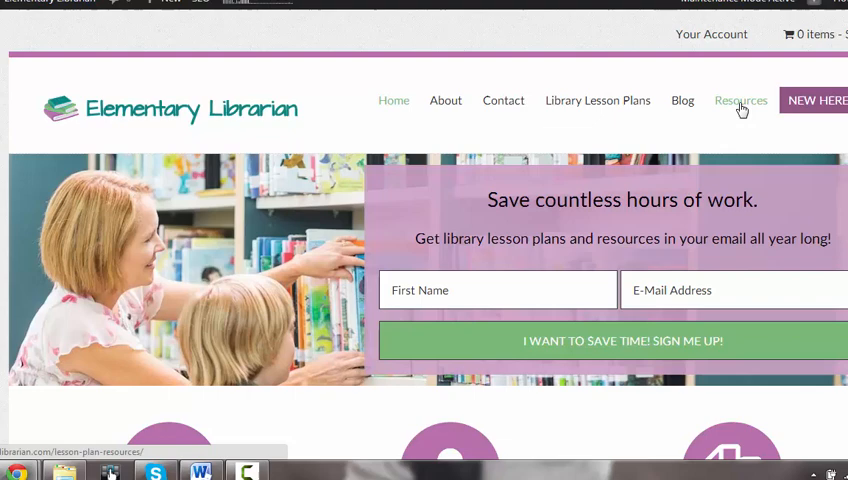
pyautogui.moveTo(728, 108)
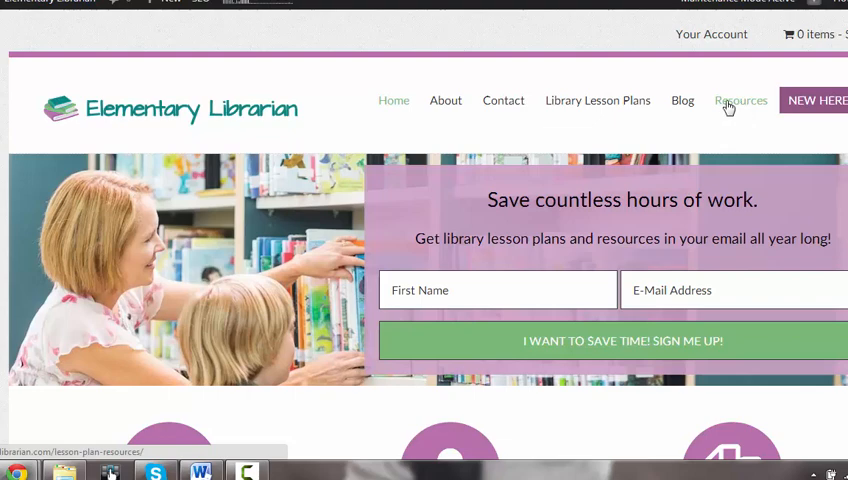
pyautogui.moveTo(546, 140)
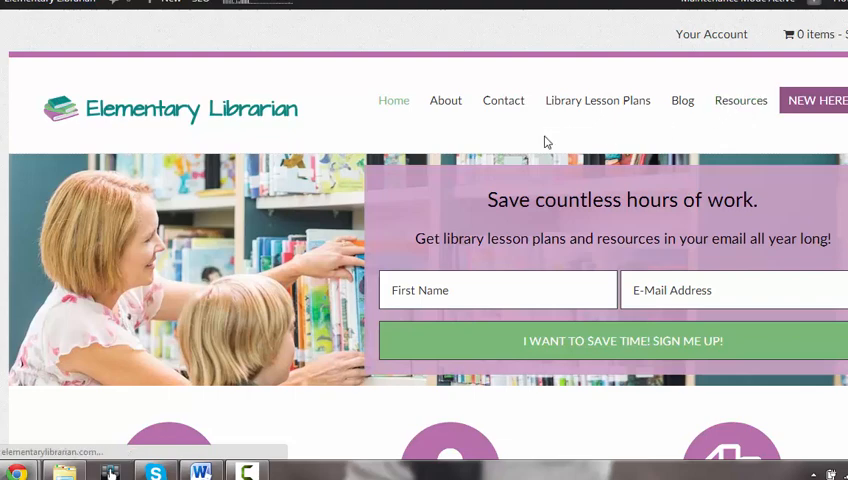
pyautogui.click(740, 100)
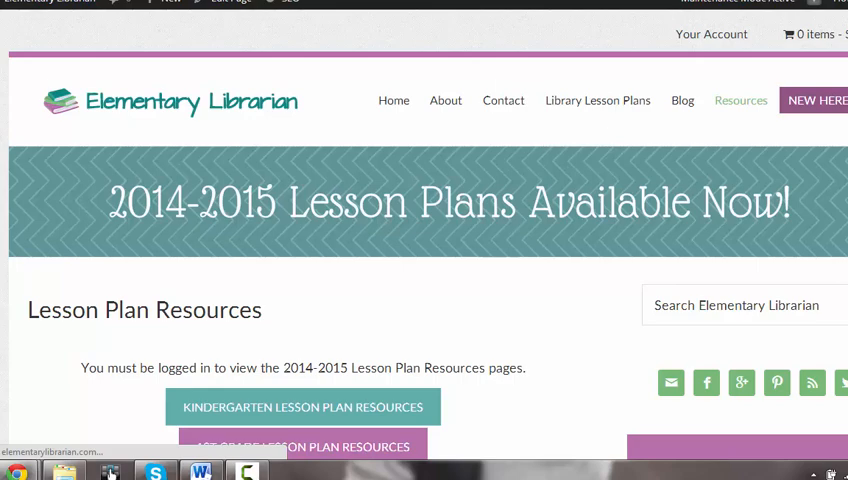
pyautogui.scroll(-3)
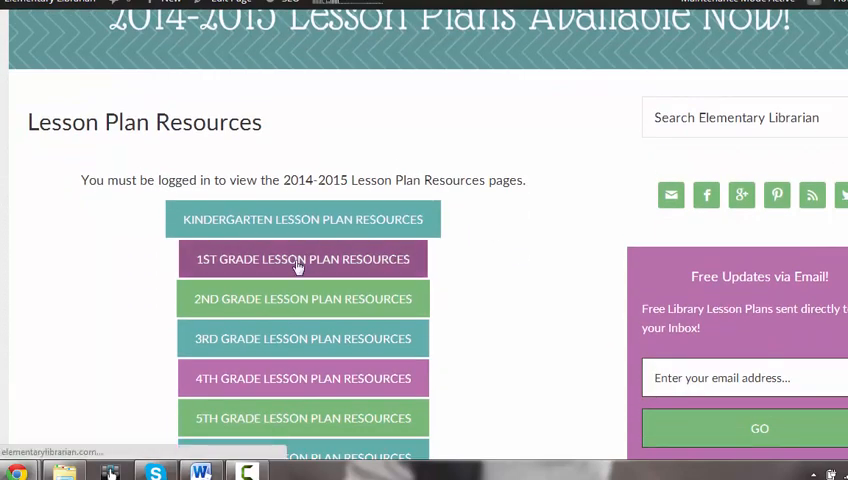
pyautogui.click(302, 260)
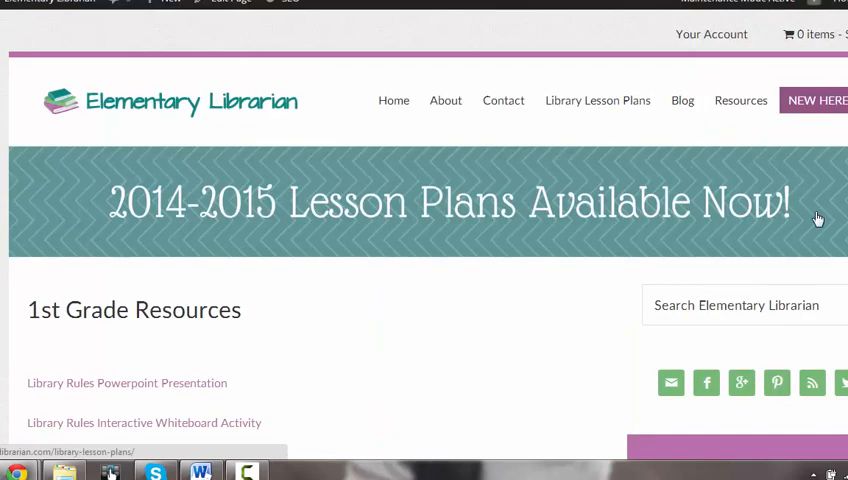
pyautogui.scroll(-3)
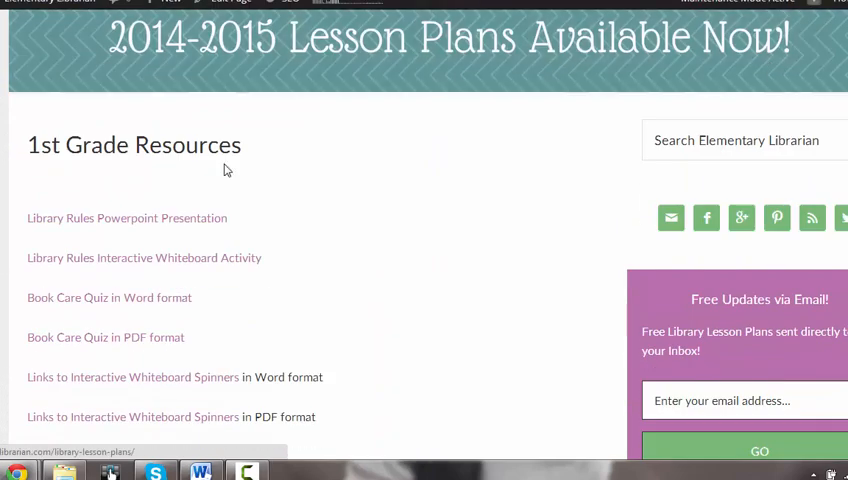